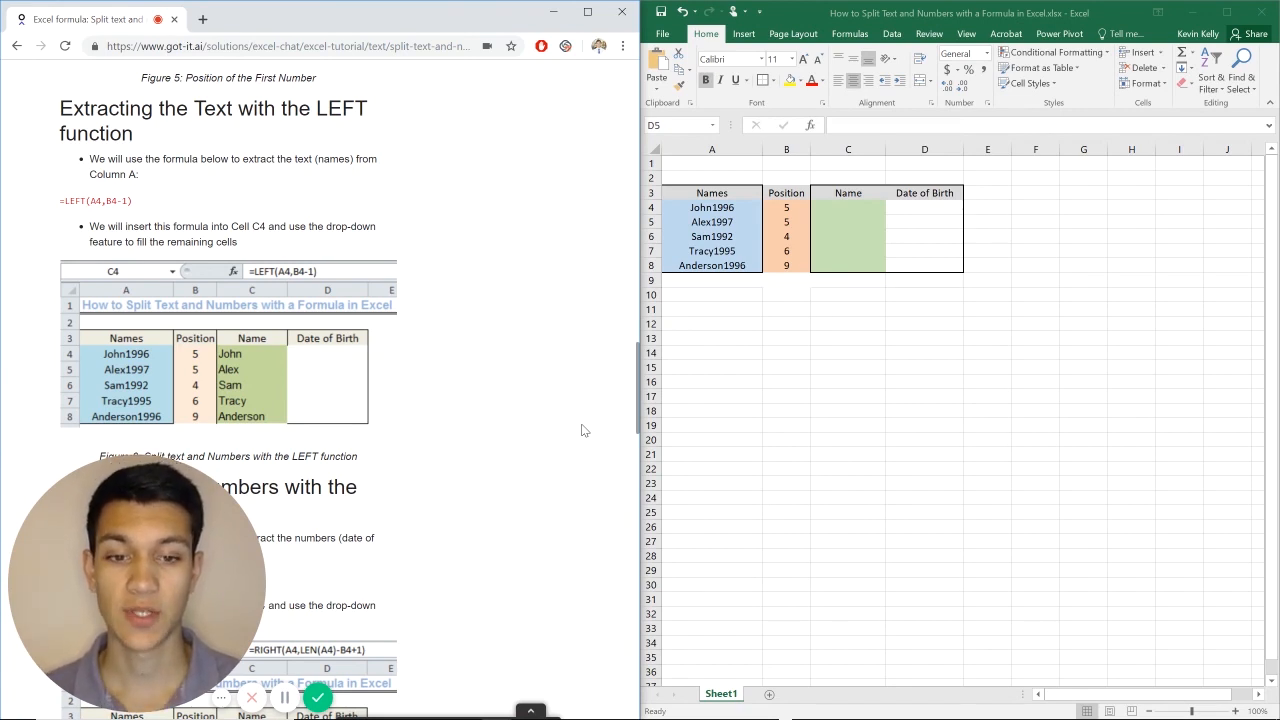
Step: Enter =LEFT(A4,B4-1) in C4 to extract names like John from John1996
click(924, 221)
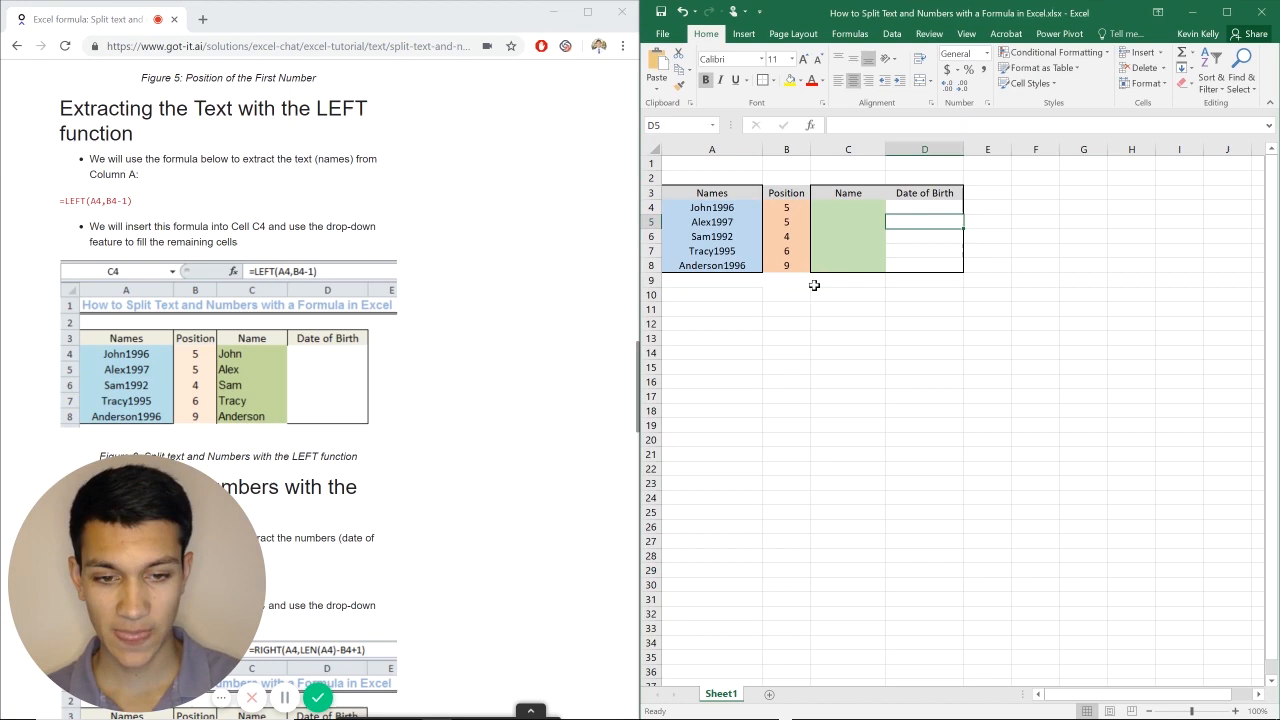
mouse_move(763, 226)
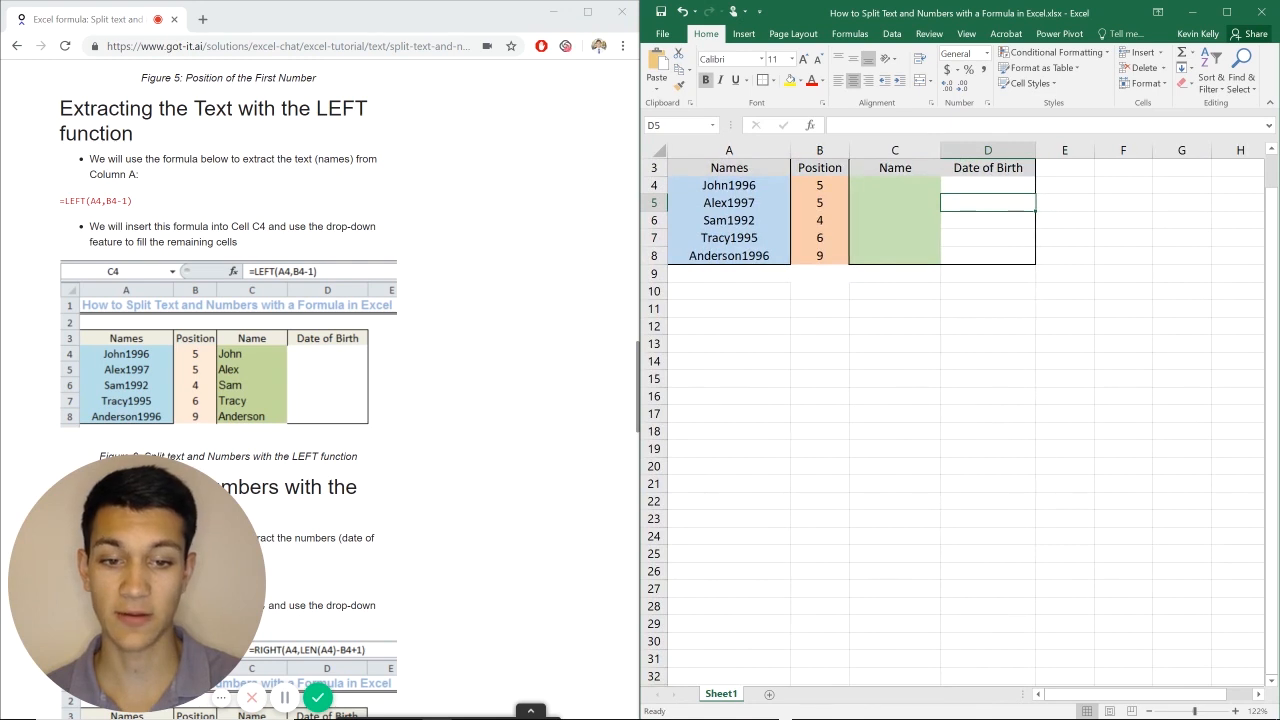
mouse_move(743, 186)
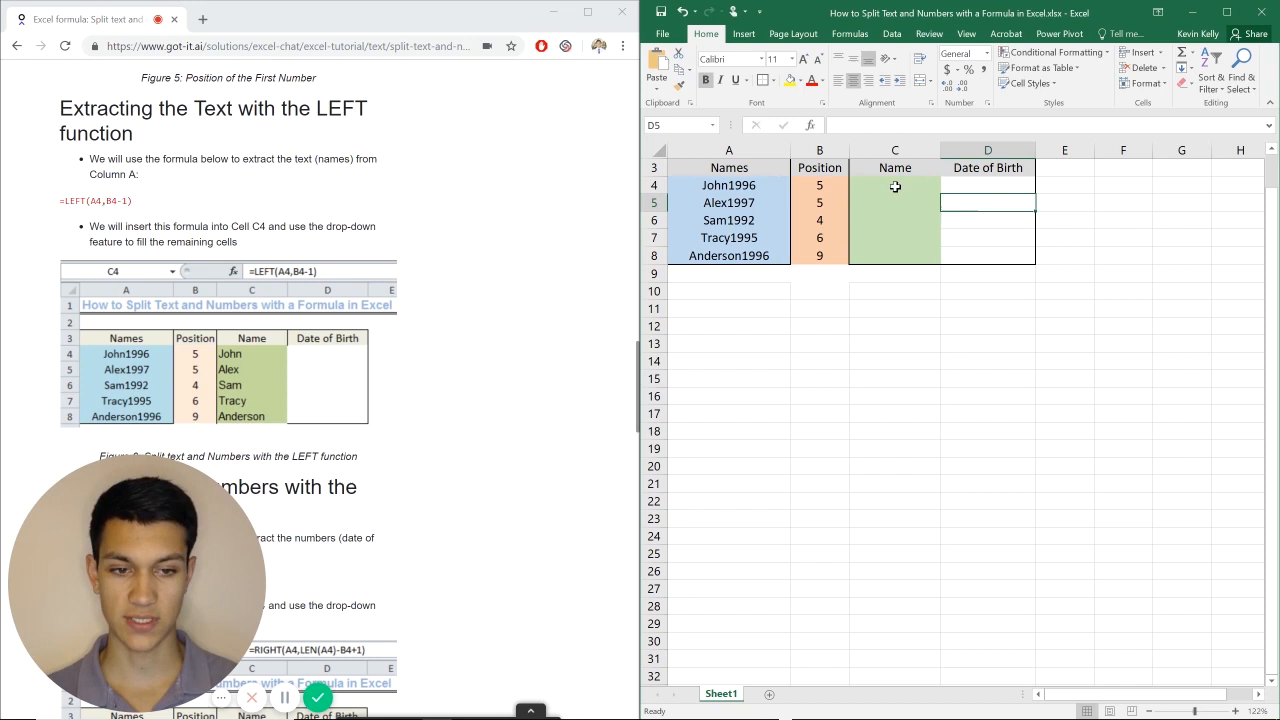
text(=LEFT)
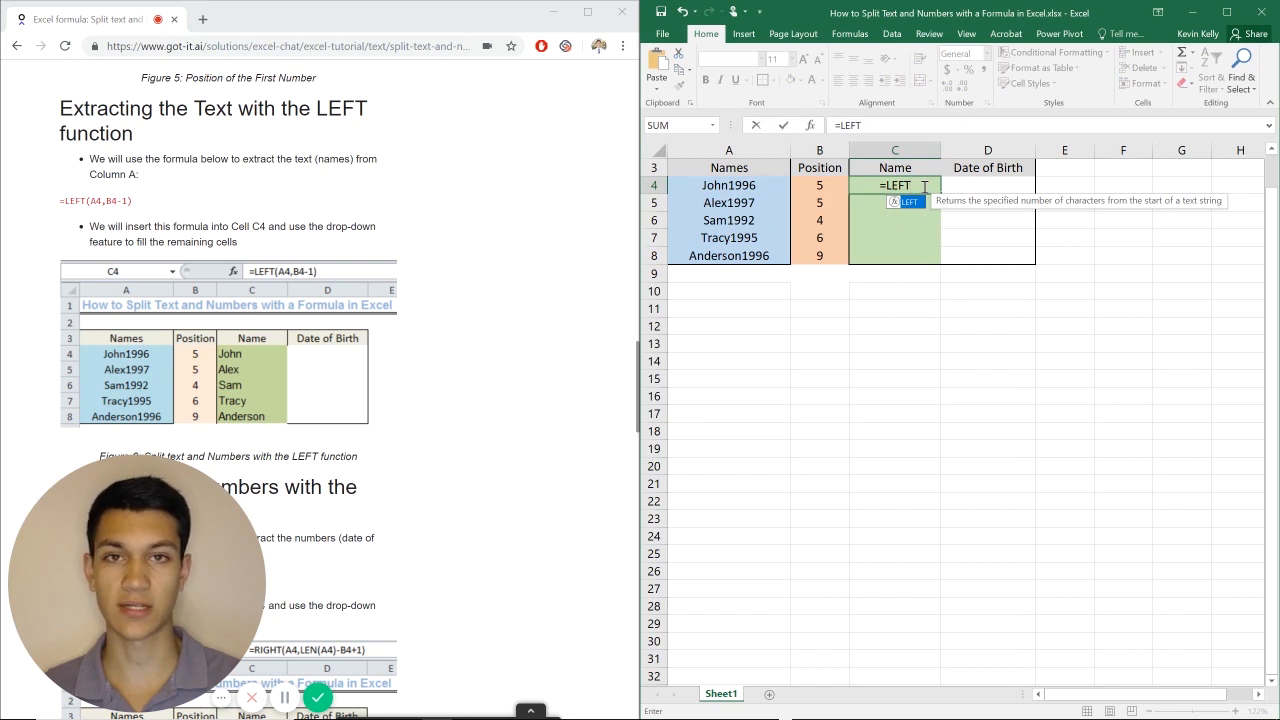
text(()
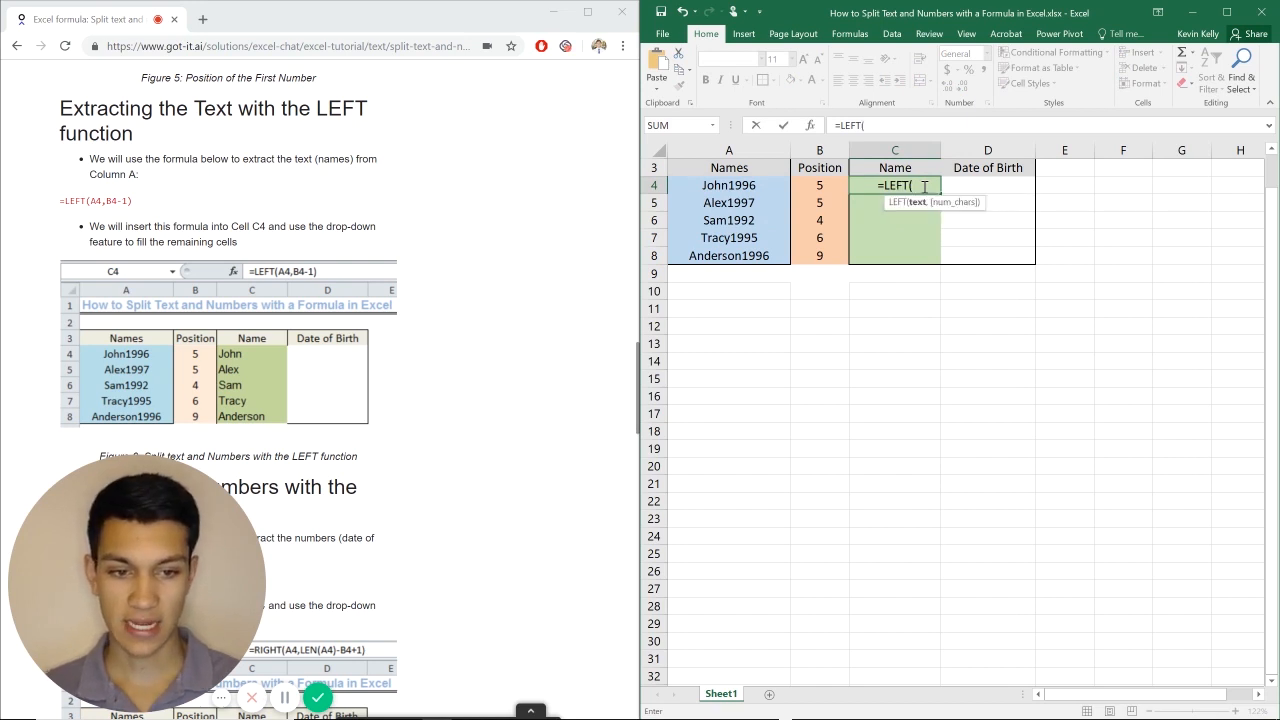
click(728, 185)
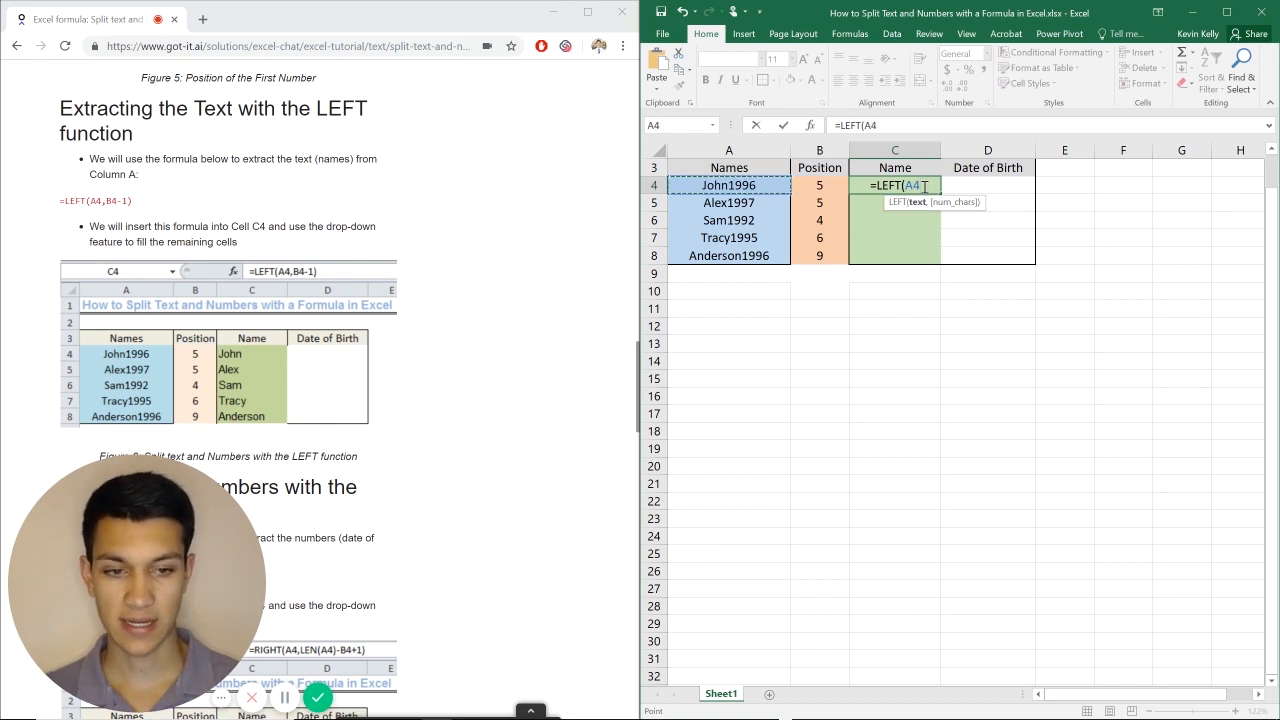
text(,)
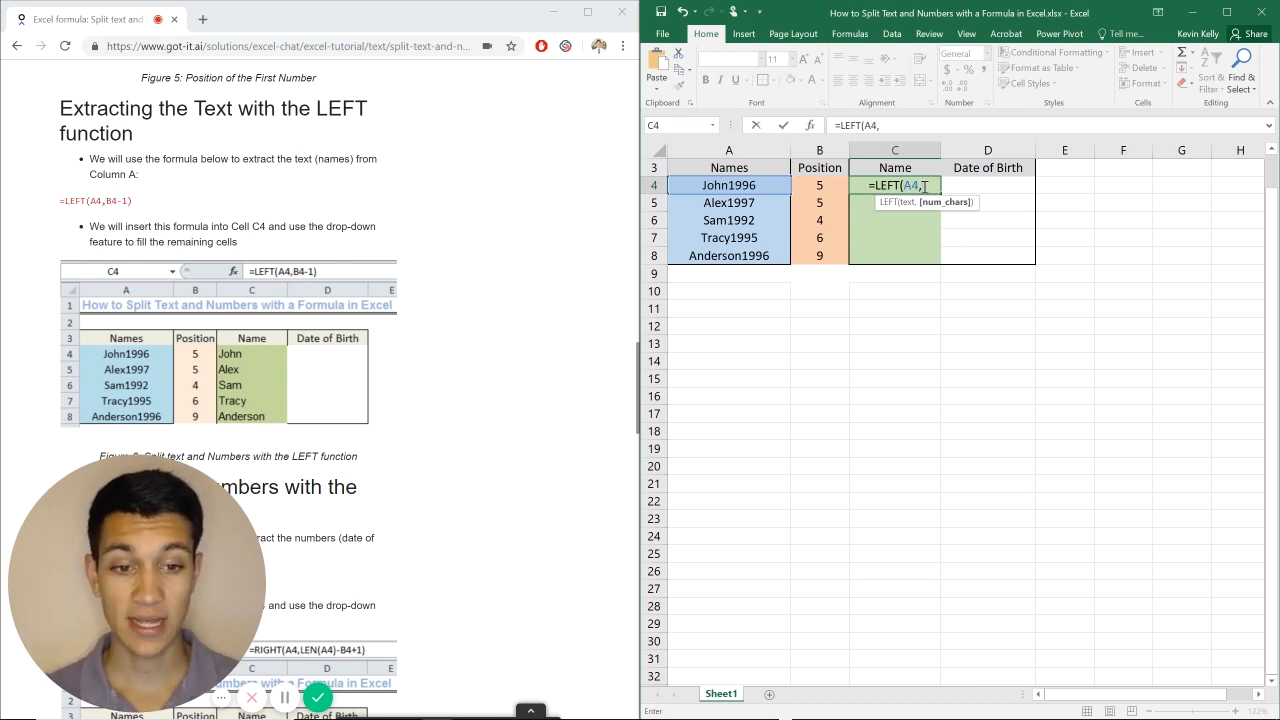
text(B4)
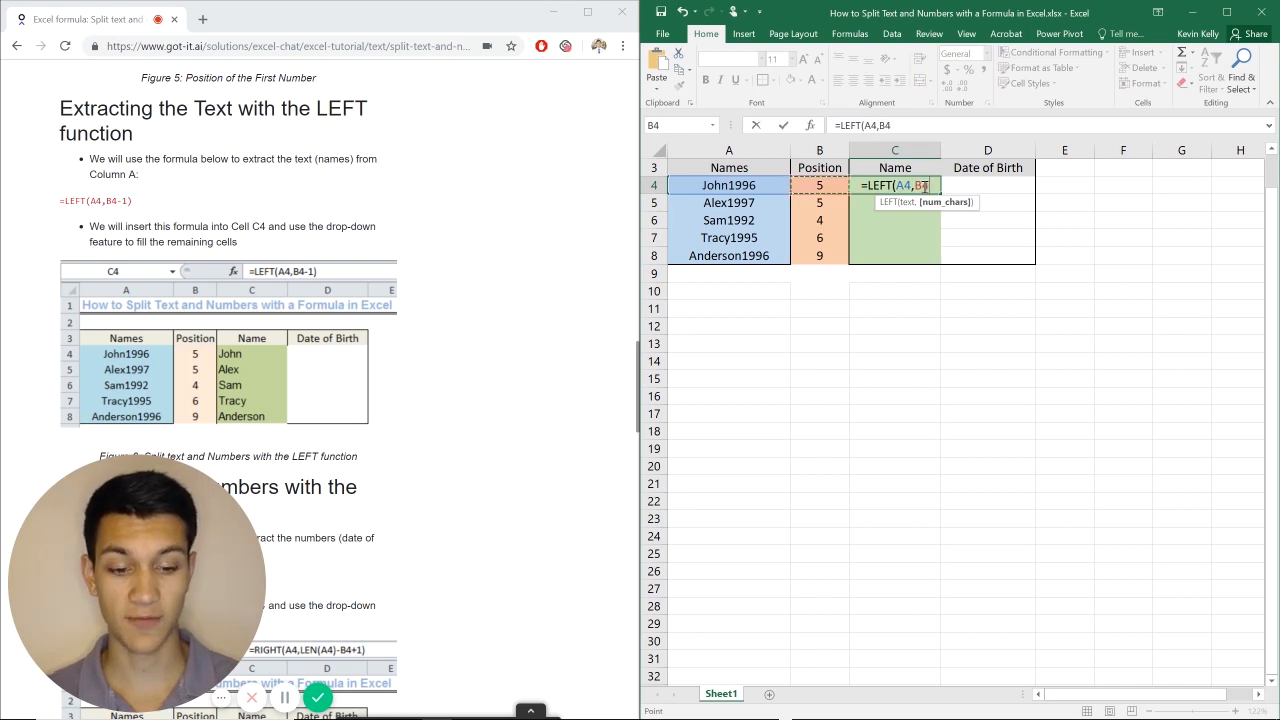
text(-1))
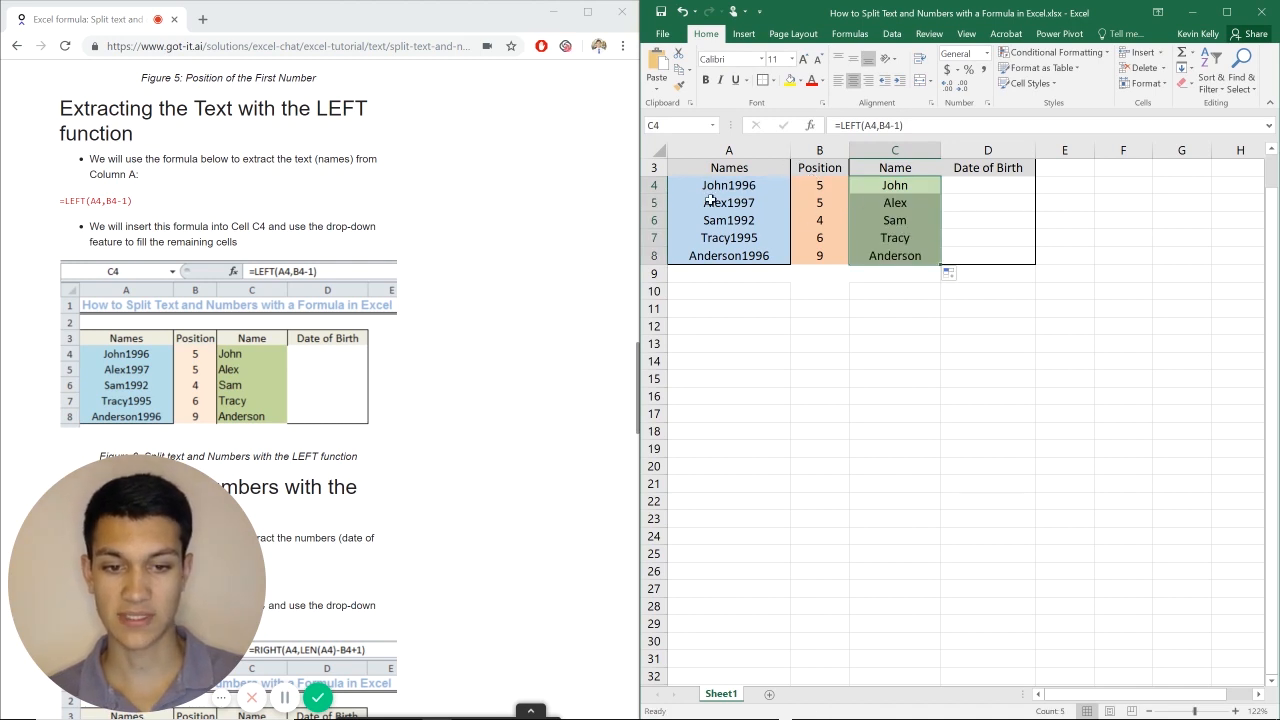
Step: Select cell D4 to begin the birth year formula
click(987, 202)
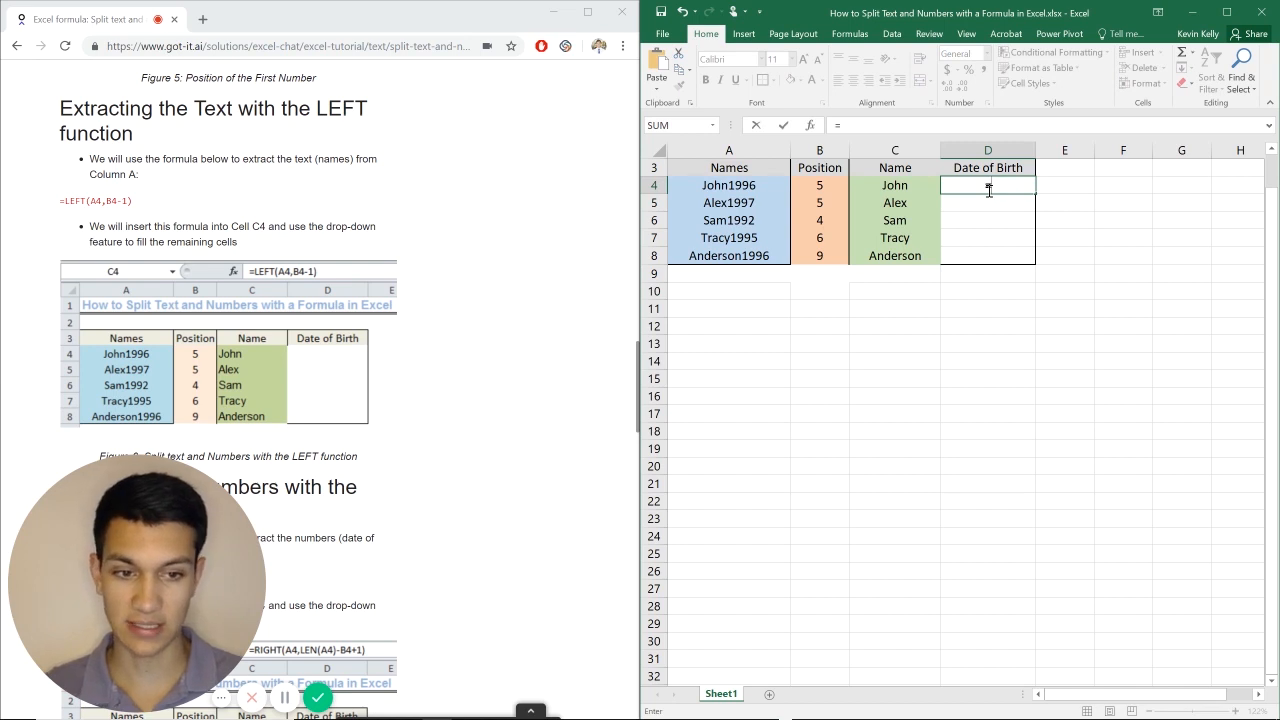
Step: Enter =RIGHT(A4,4) in D4 to show 1996
text(=RGI)
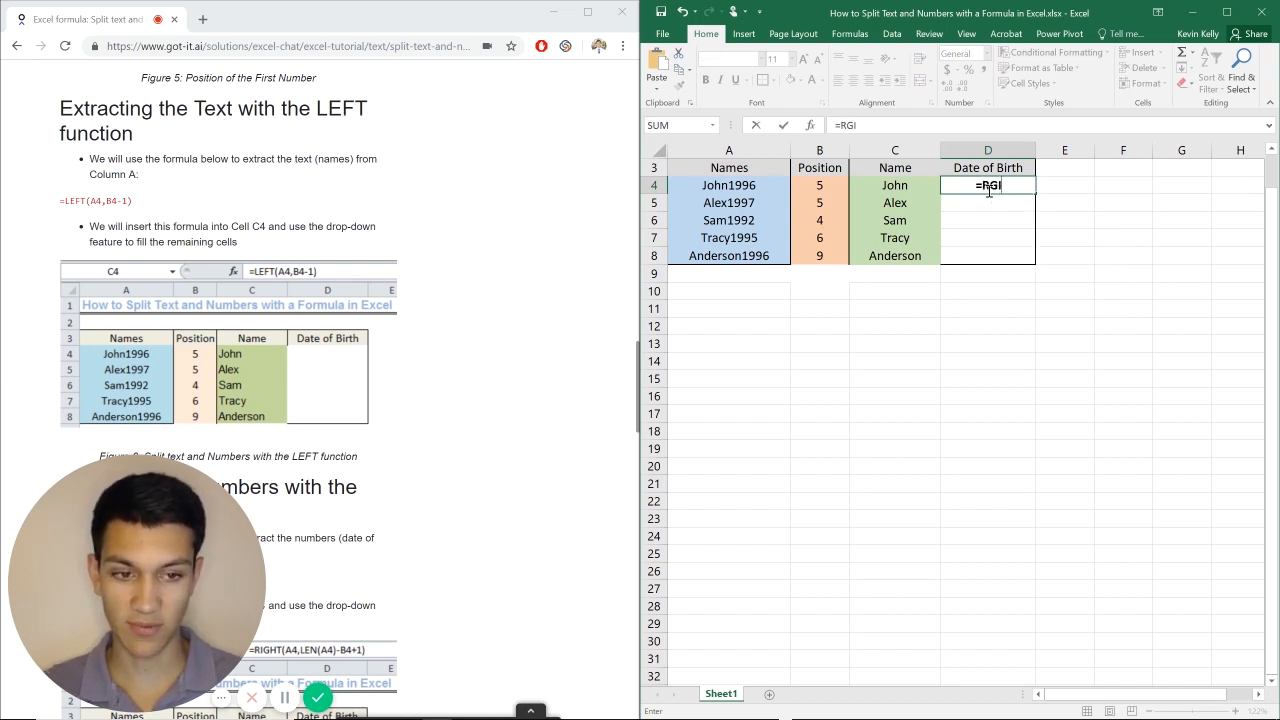
text(RIGHT)
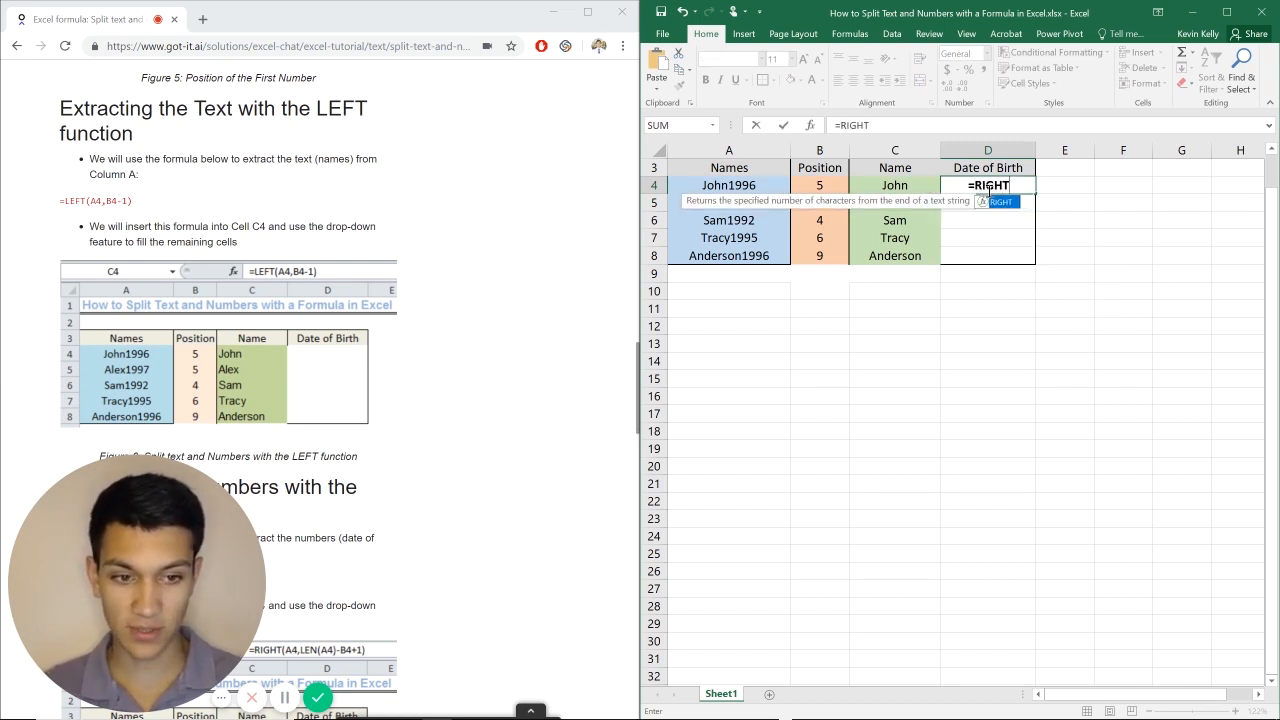
text(()
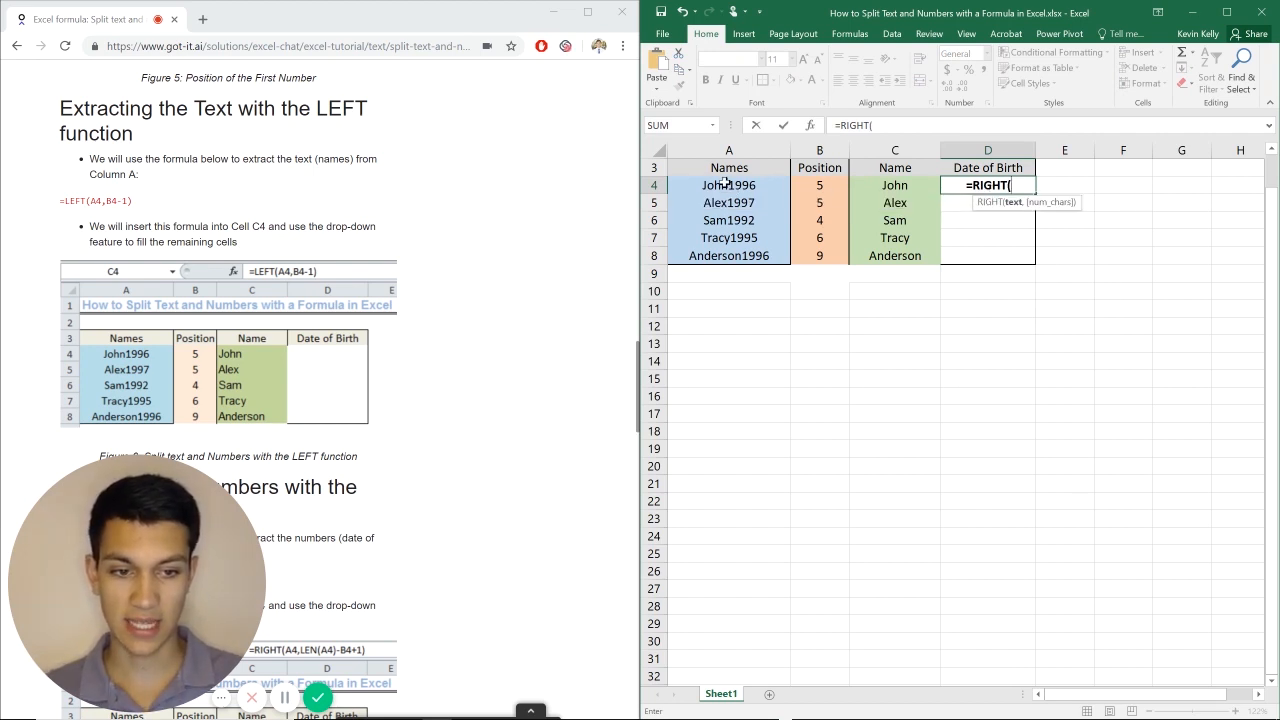
click(728, 185)
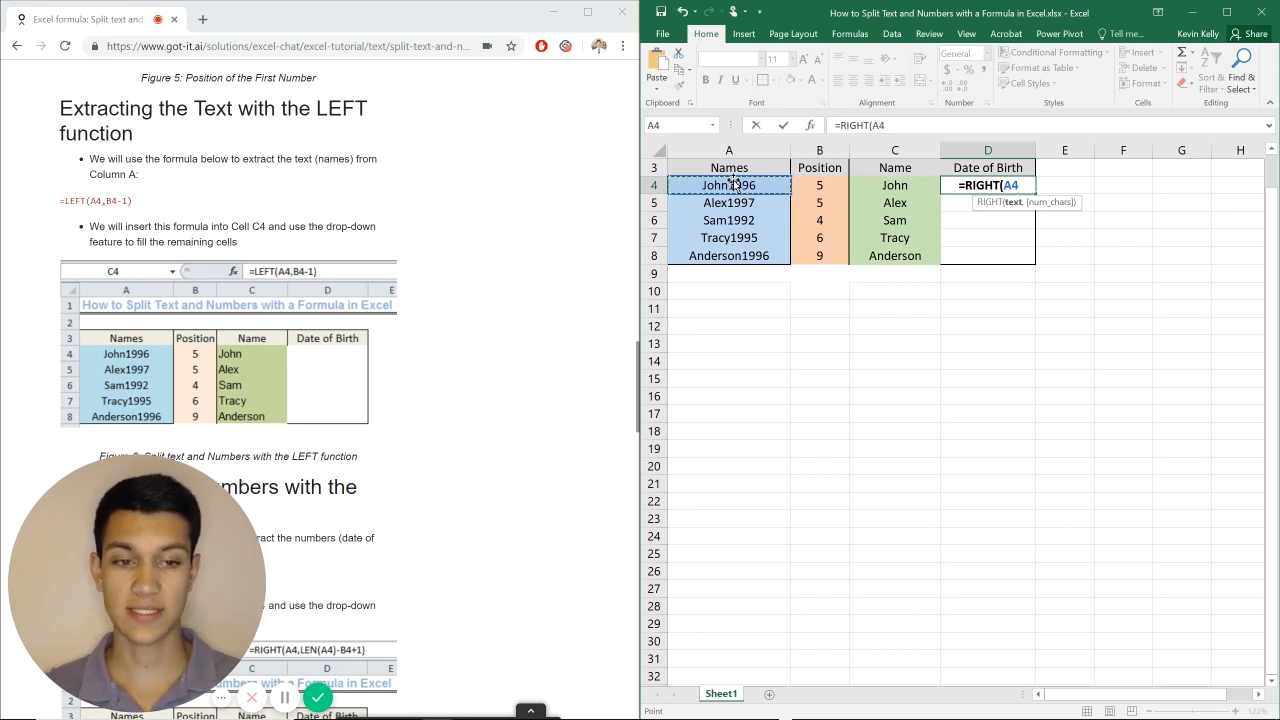
text(,)
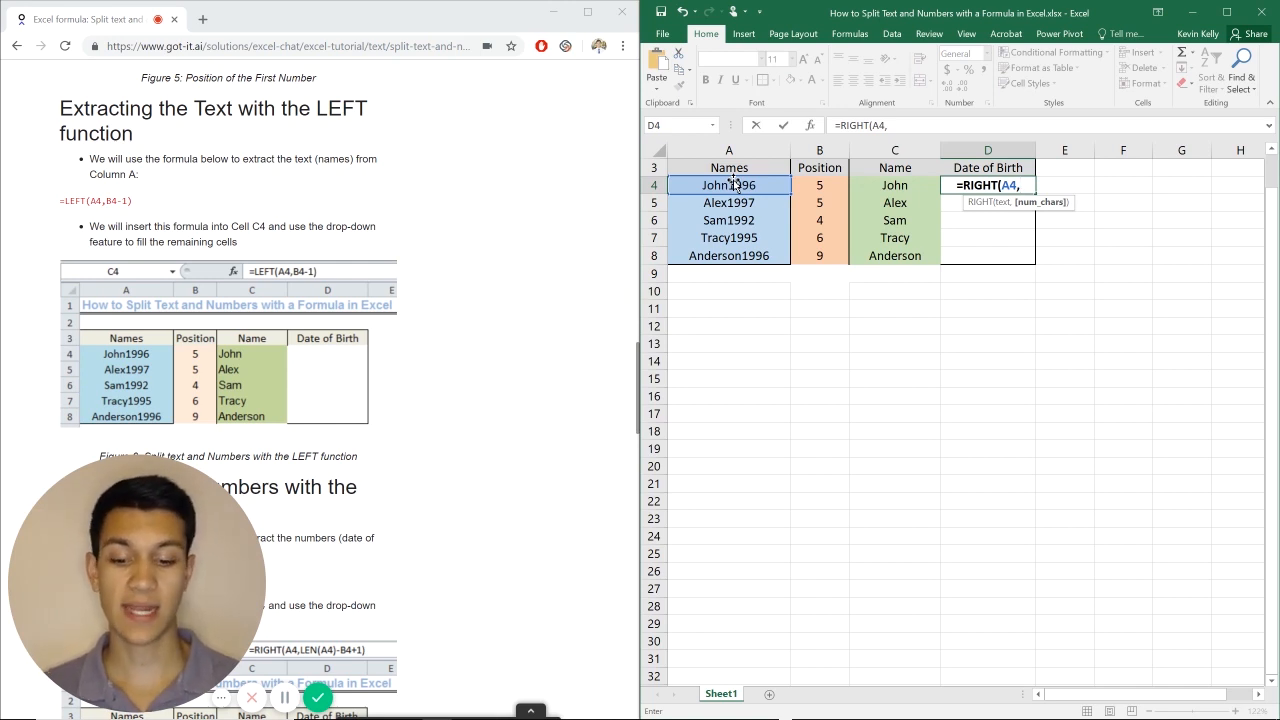
text(4)
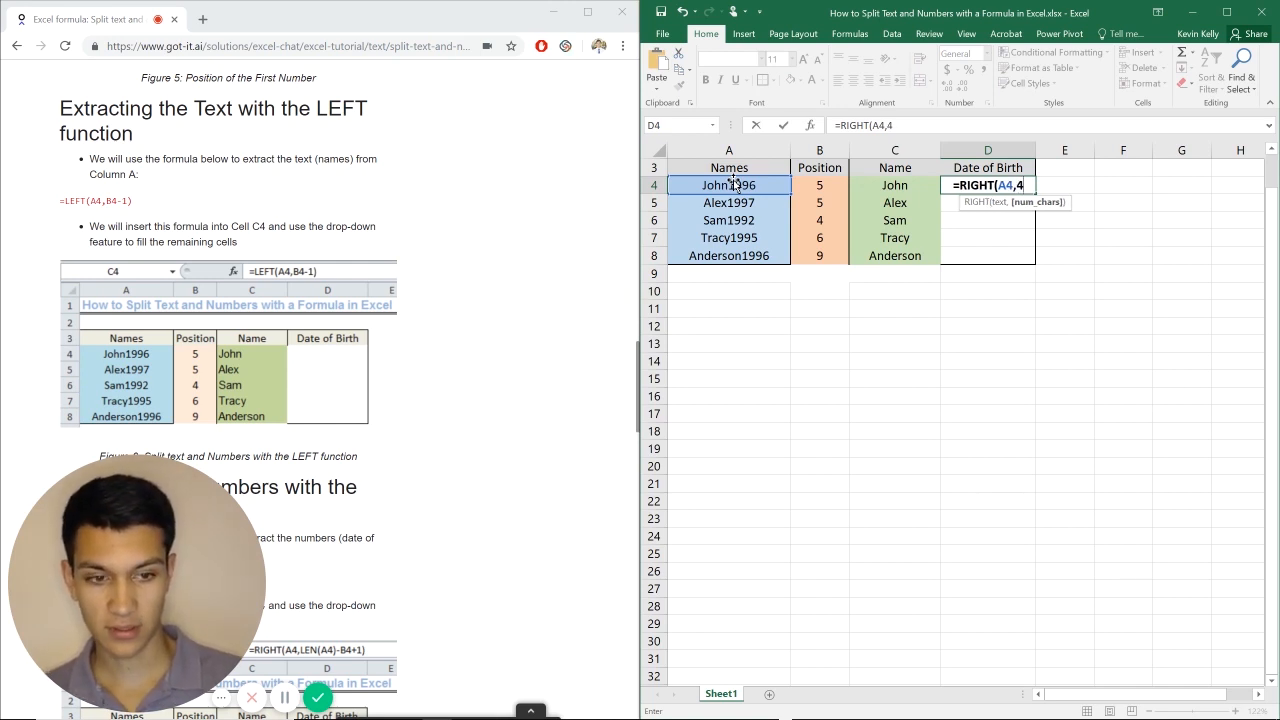
key(enter)
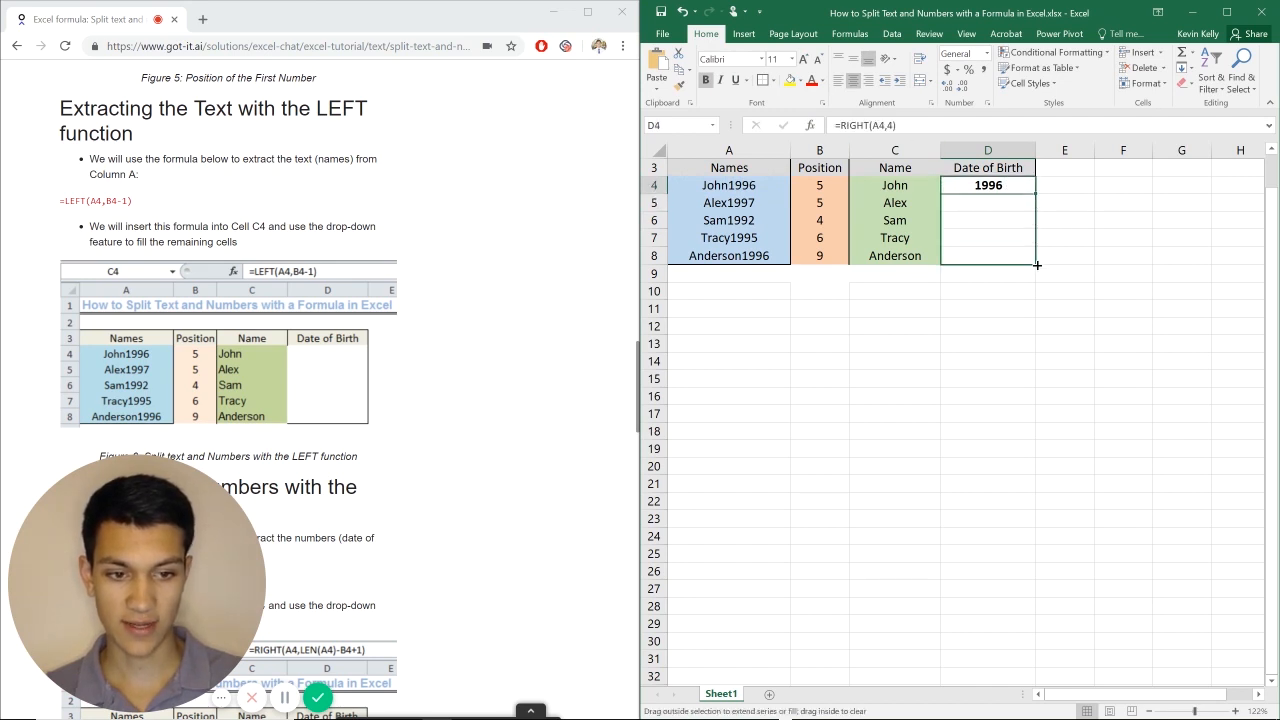
Step: Fill the RIGHT formula from D4 down to D8, showing 1996, 1997, 1992, 1995, 1996
drag(1037, 185, 1037, 255)
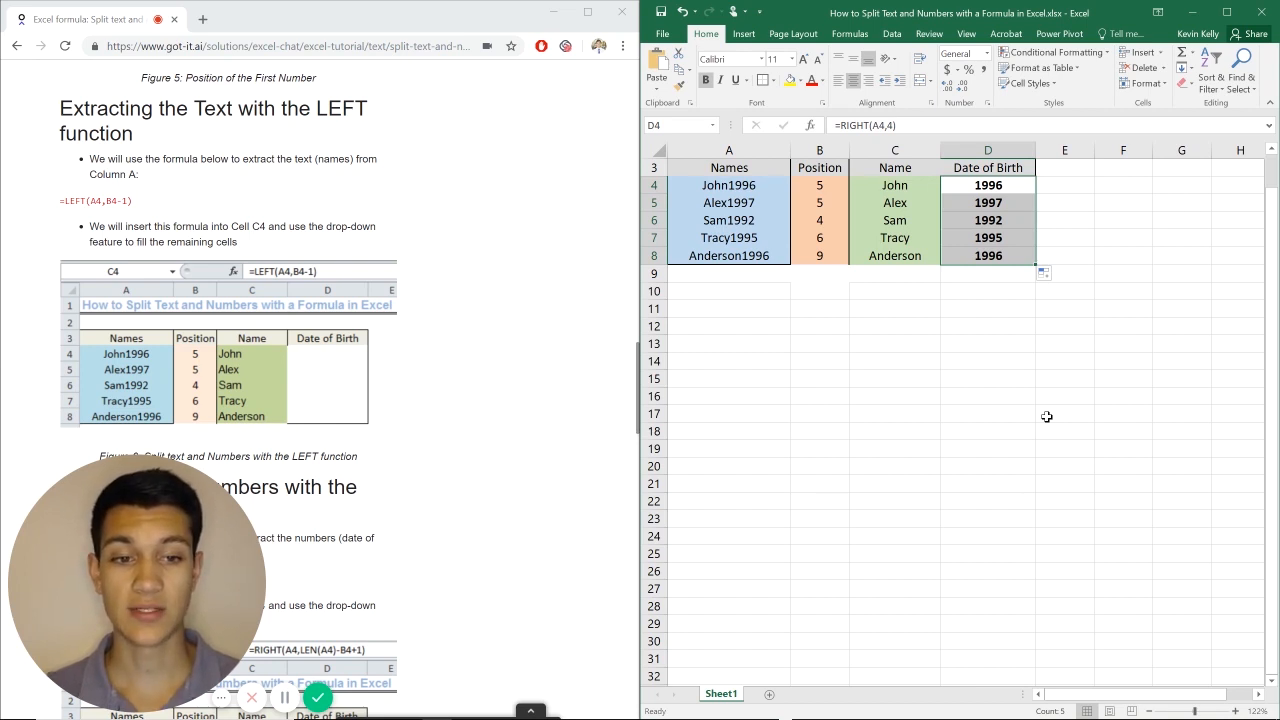
mouse_move(888, 382)
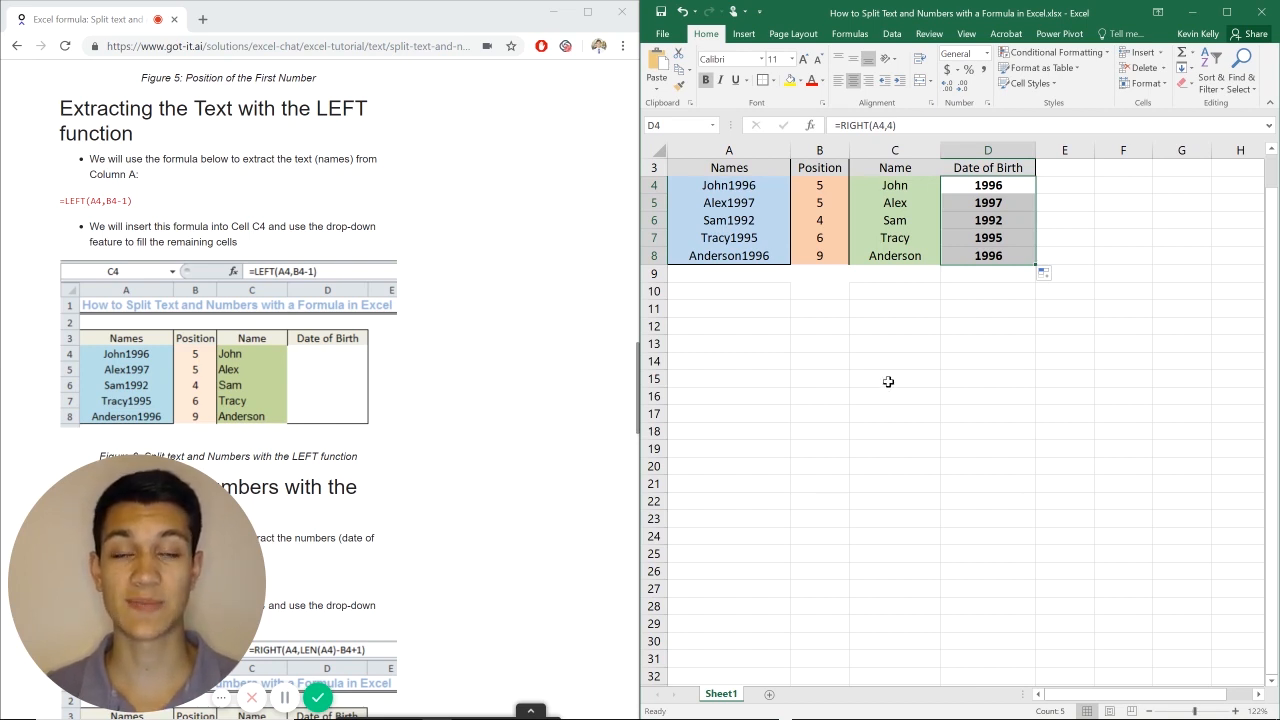